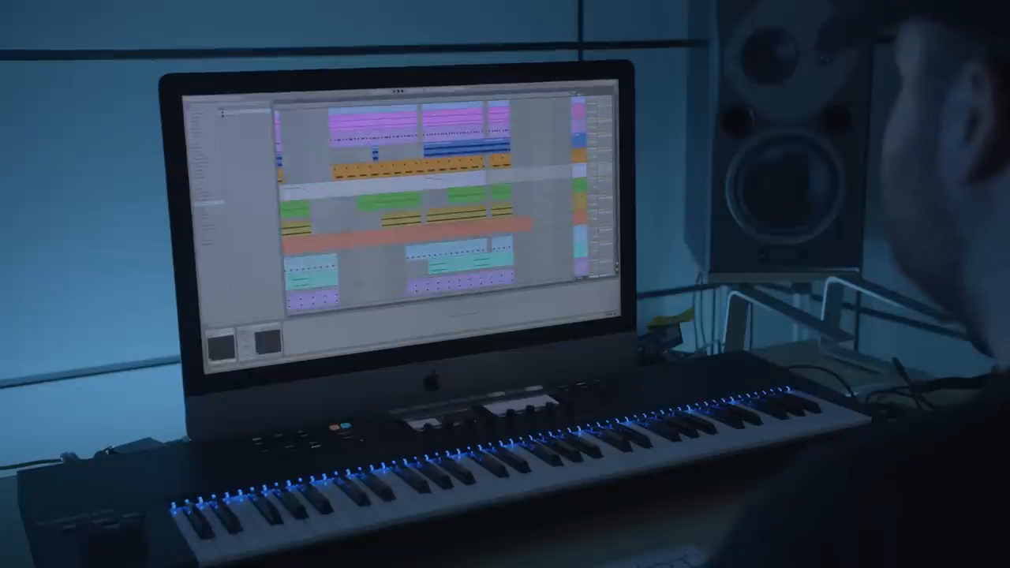
pyautogui.scroll(-3)
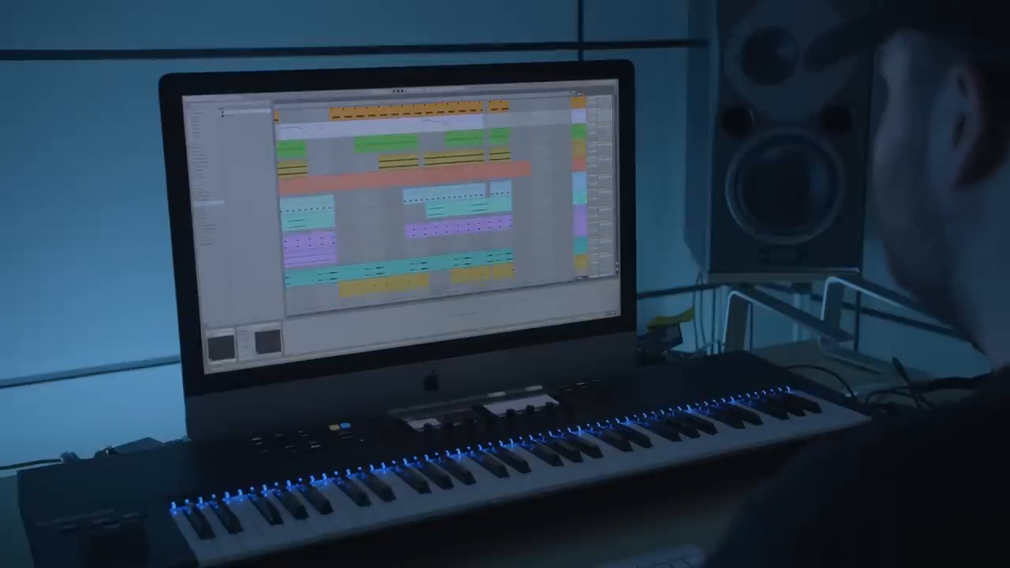